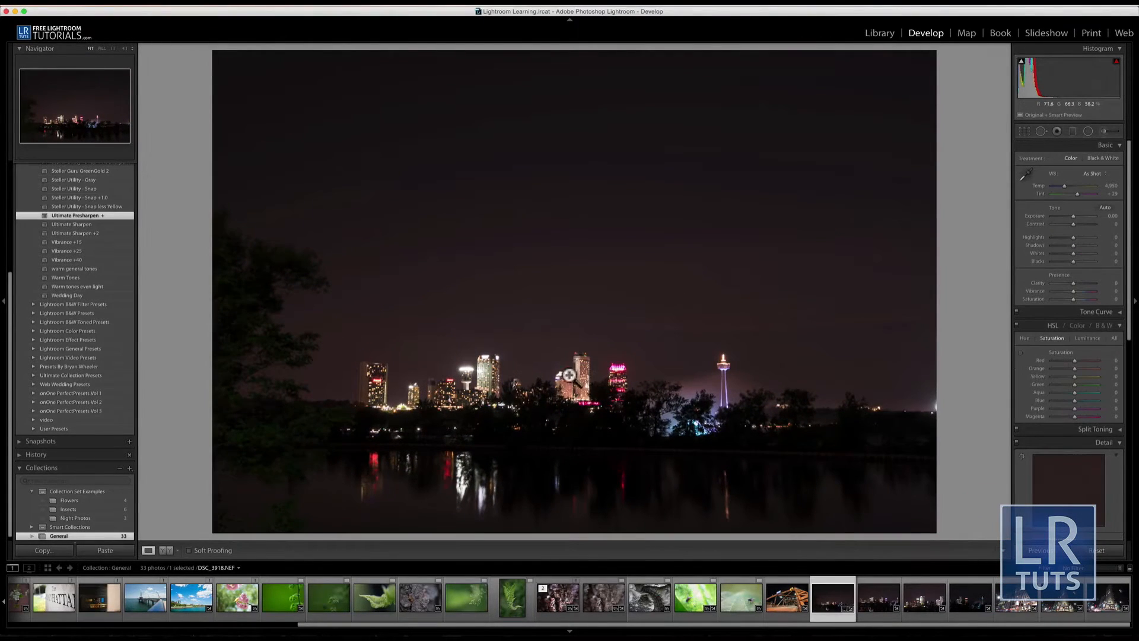
Inspect the skyline up close, then raise highlights, warm the white balance and brighten exposure
{"action": "left_click", "coordinate": [568, 375]}
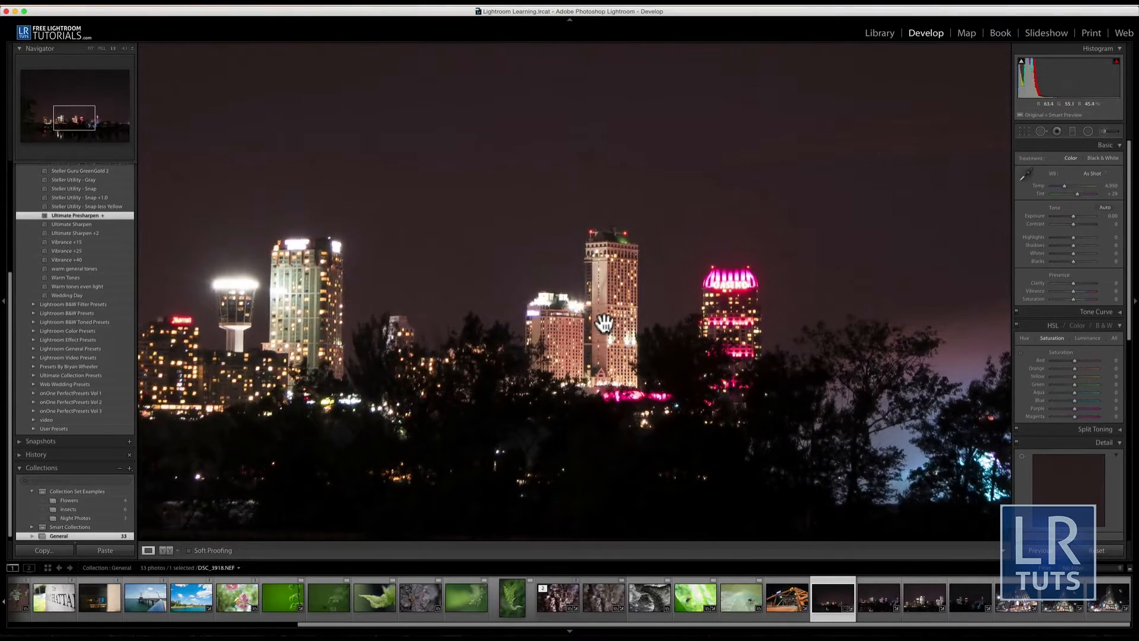
{"action": "left_click", "coordinate": [603, 322]}
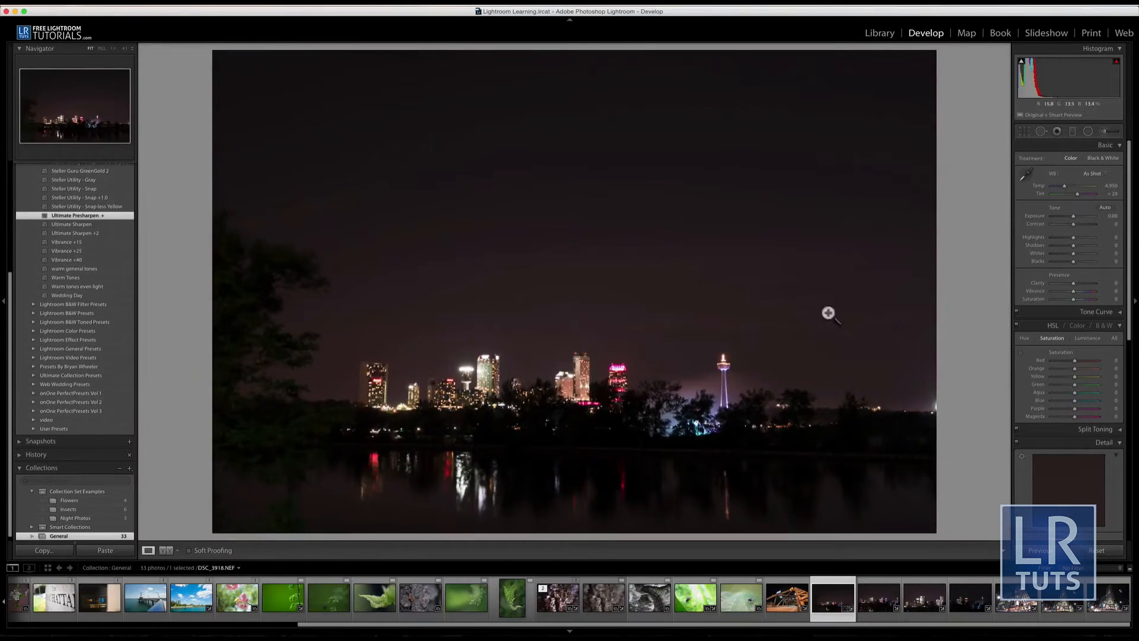
{"action": "left_click_drag", "start_coordinate": [1076, 237], "coordinate": [1086, 238]}
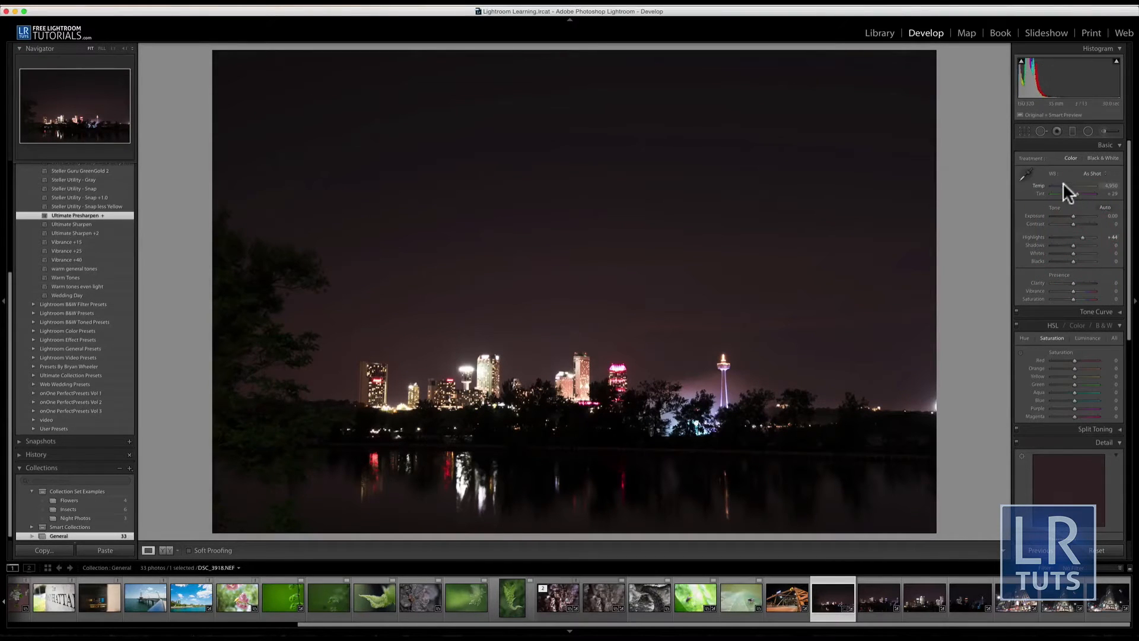
{"action": "left_click_drag", "start_coordinate": [1082, 193], "coordinate": [1071, 193]}
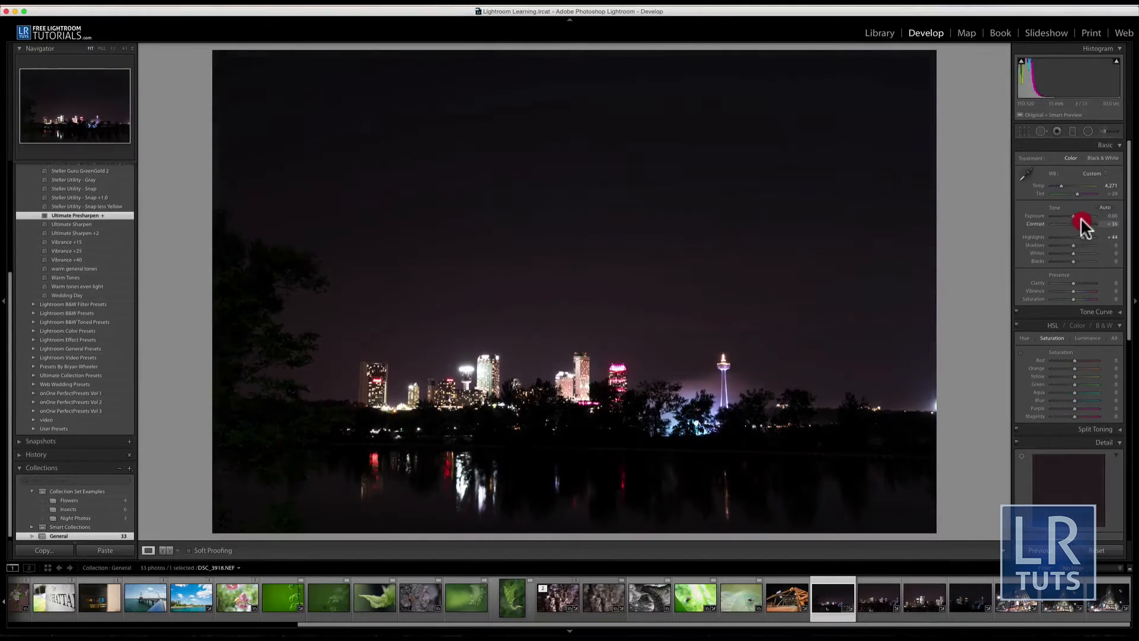
{"action": "left_click_drag", "start_coordinate": [1073, 214], "coordinate": [1082, 215]}
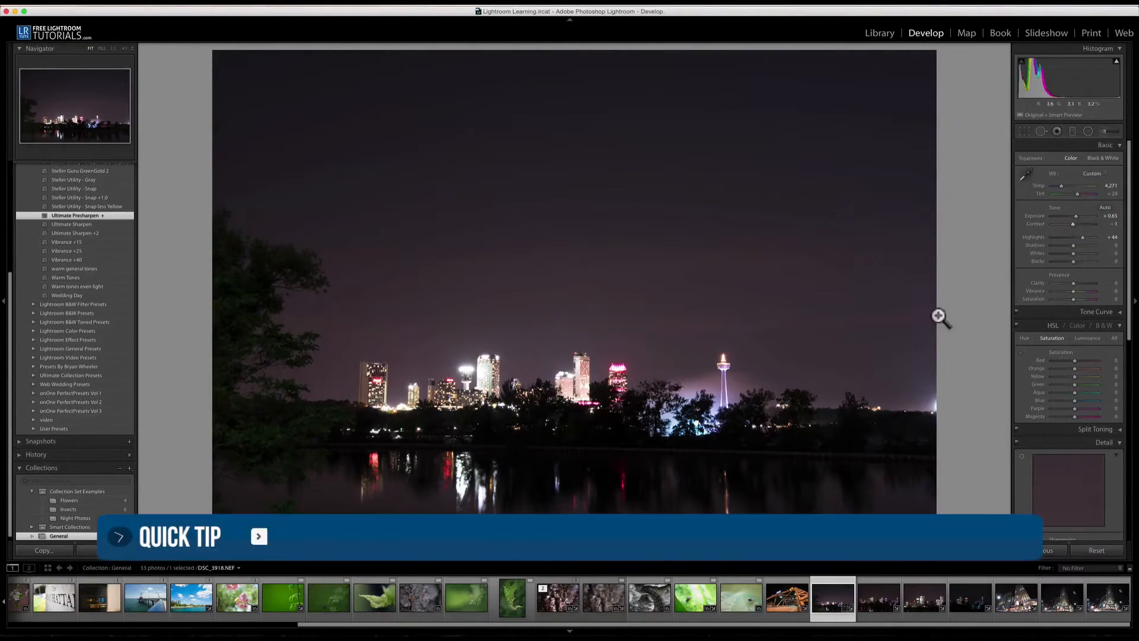
Pull the highlights back down, push exposure further and apply the straightened crop
{"action": "left_click_drag", "start_coordinate": [1083, 237], "coordinate": [1071, 237]}
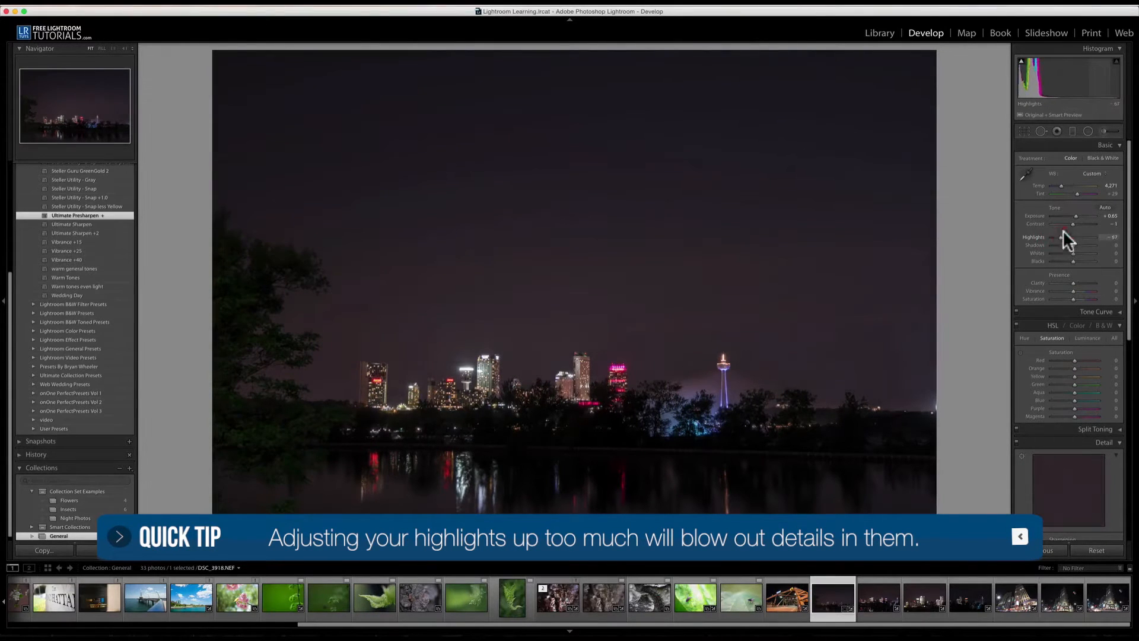
{"action": "left_click_drag", "start_coordinate": [1076, 216], "coordinate": [1086, 216]}
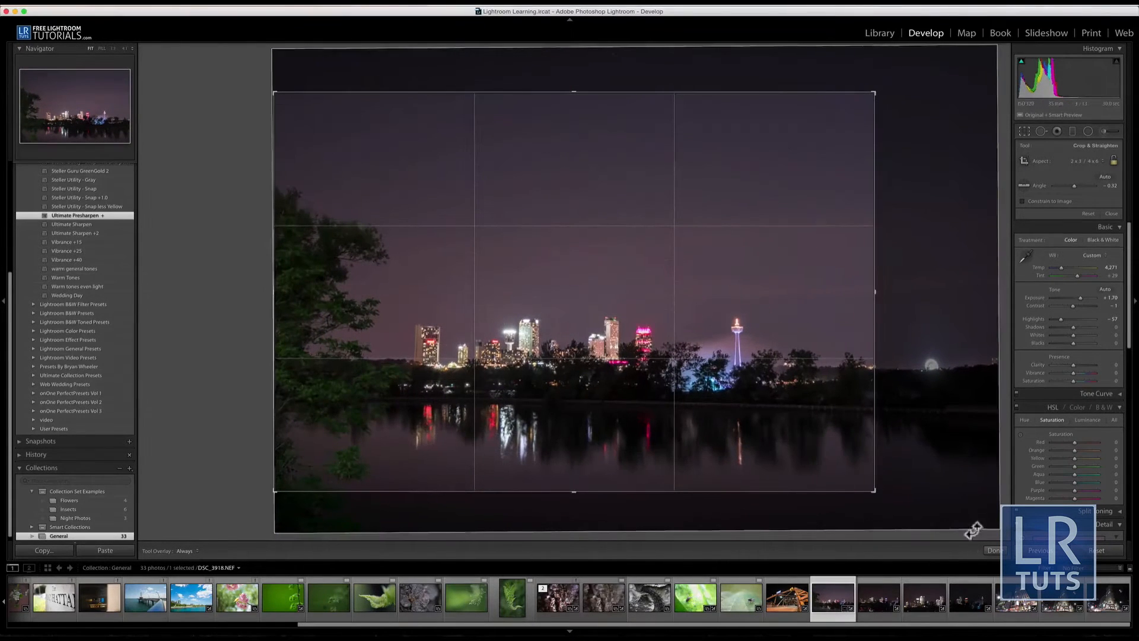
{"action": "left_click", "coordinate": [992, 549]}
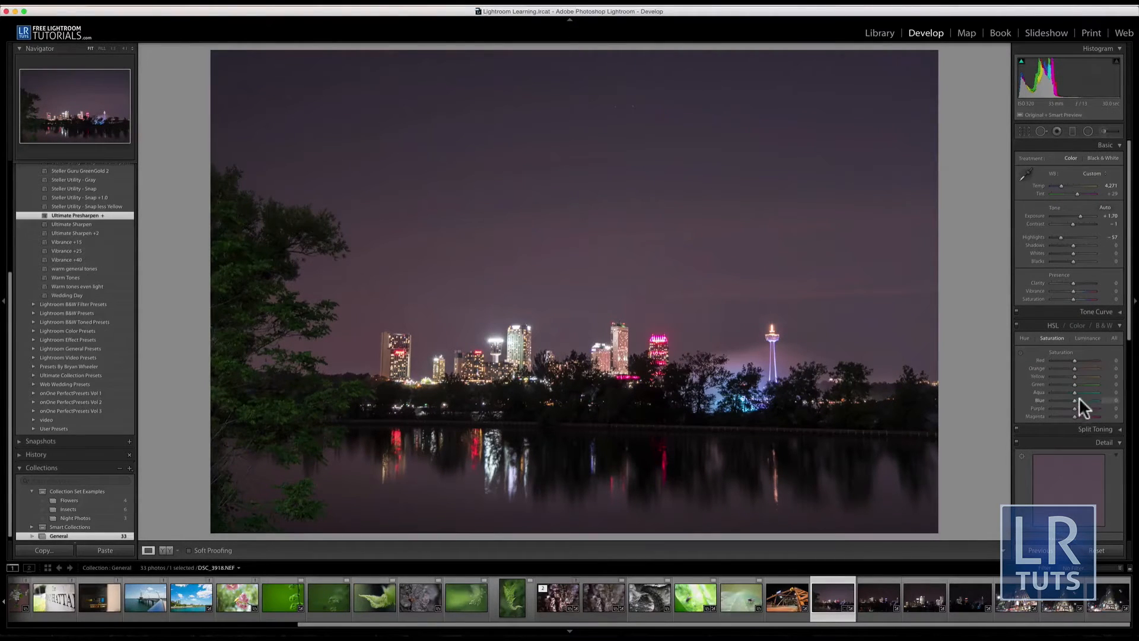
Raise Blue saturation to +42, boost Vibrance and cool the Temp to about 3,764 for a purple-blue sky
{"action": "left_click_drag", "start_coordinate": [1075, 400], "coordinate": [1059, 400]}
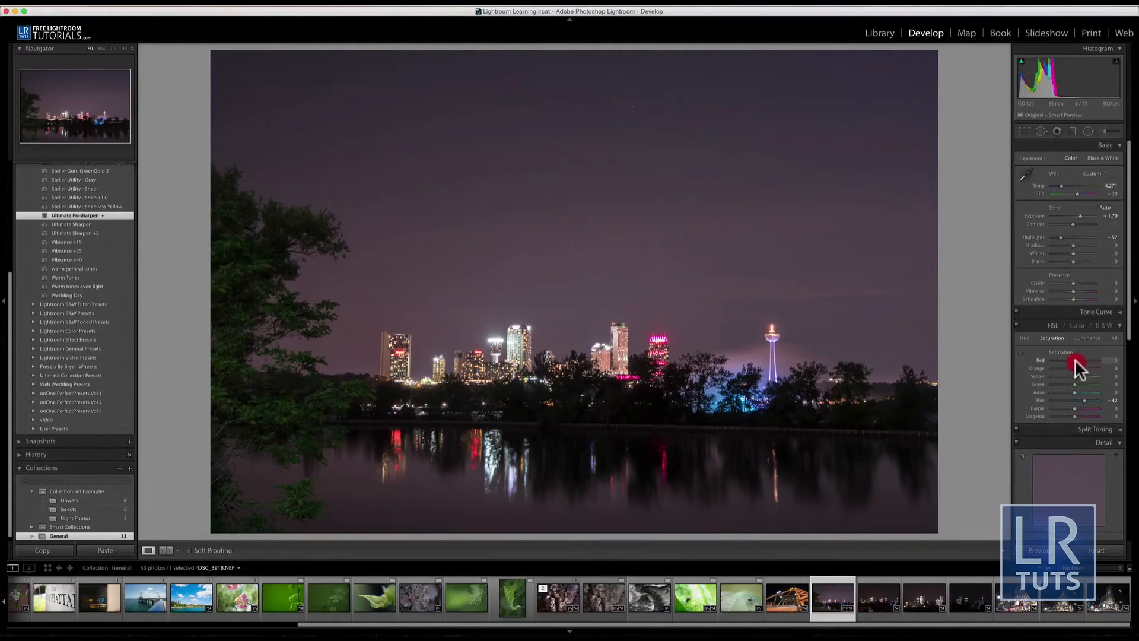
{"action": "left_click_drag", "start_coordinate": [1079, 367], "coordinate": [1082, 294]}
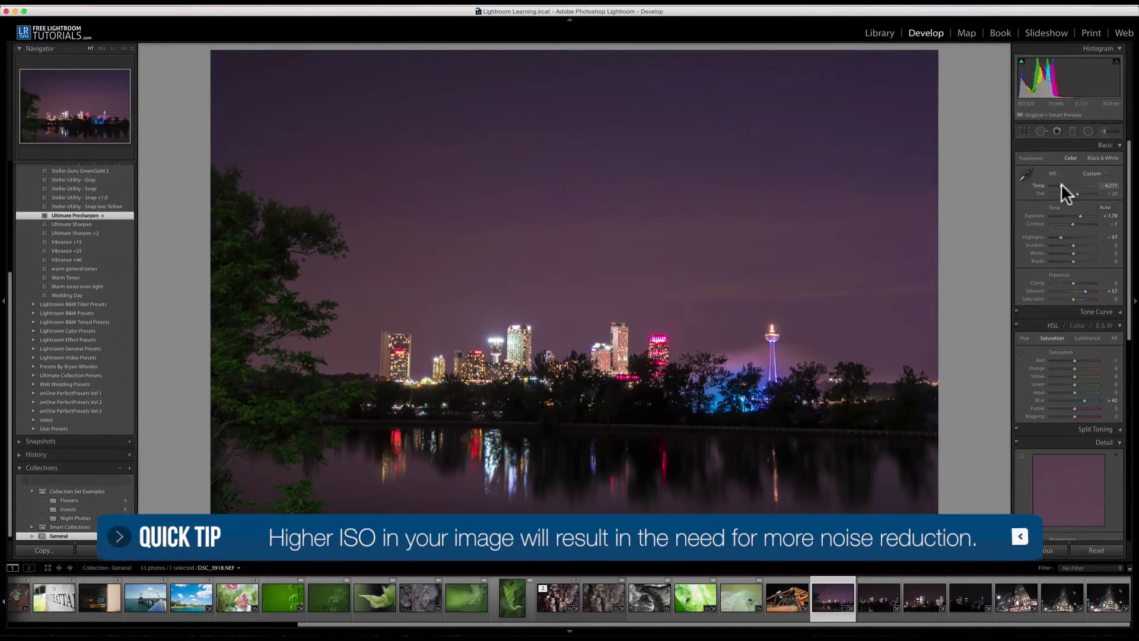
{"action": "left_click_drag", "start_coordinate": [1082, 193], "coordinate": [1061, 194]}
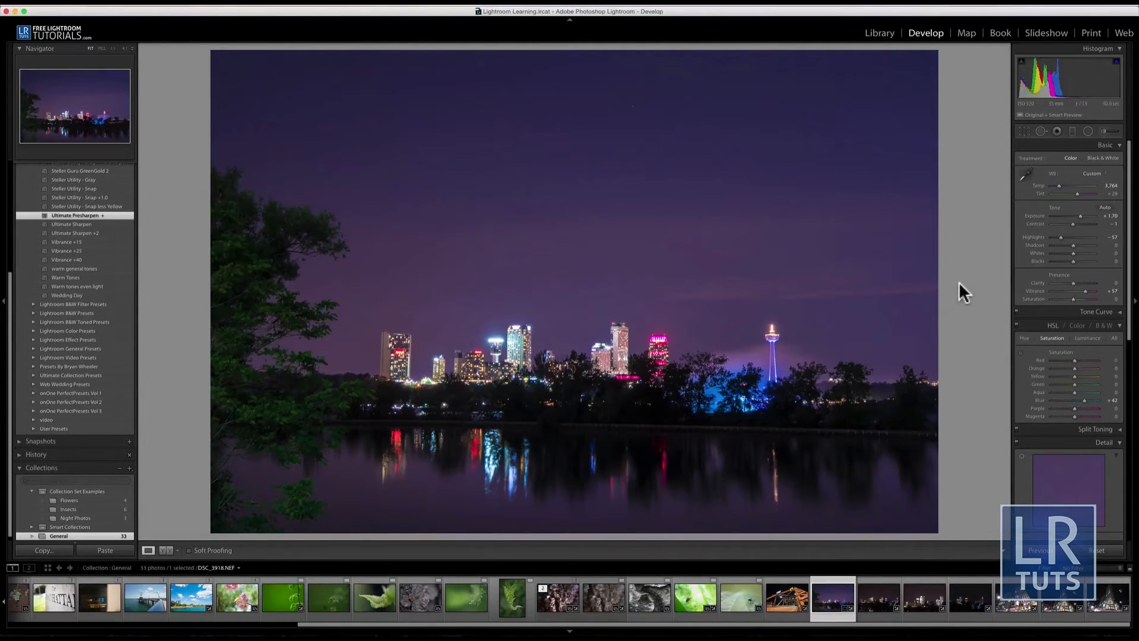
{"action": "left_click", "coordinate": [1024, 131]}
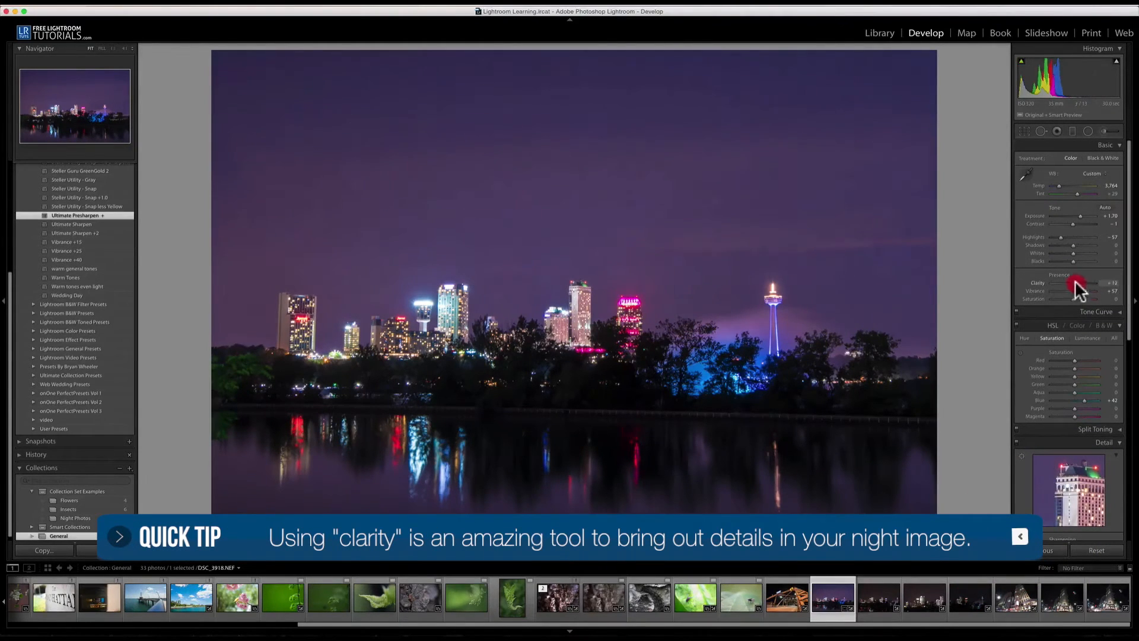
Set Clarity to +100 and Highlights to -96, then tighten the crop slightly toward the skyline
{"action": "left_click_drag", "start_coordinate": [1075, 283], "coordinate": [1088, 282]}
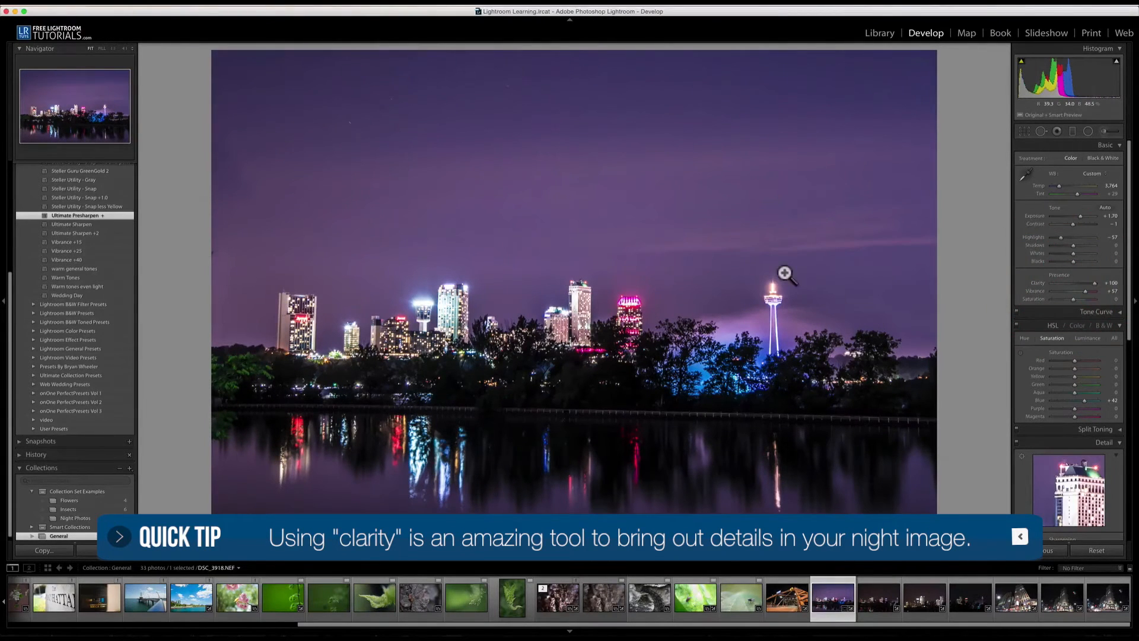
{"action": "left_click_drag", "start_coordinate": [1078, 238], "coordinate": [1056, 237]}
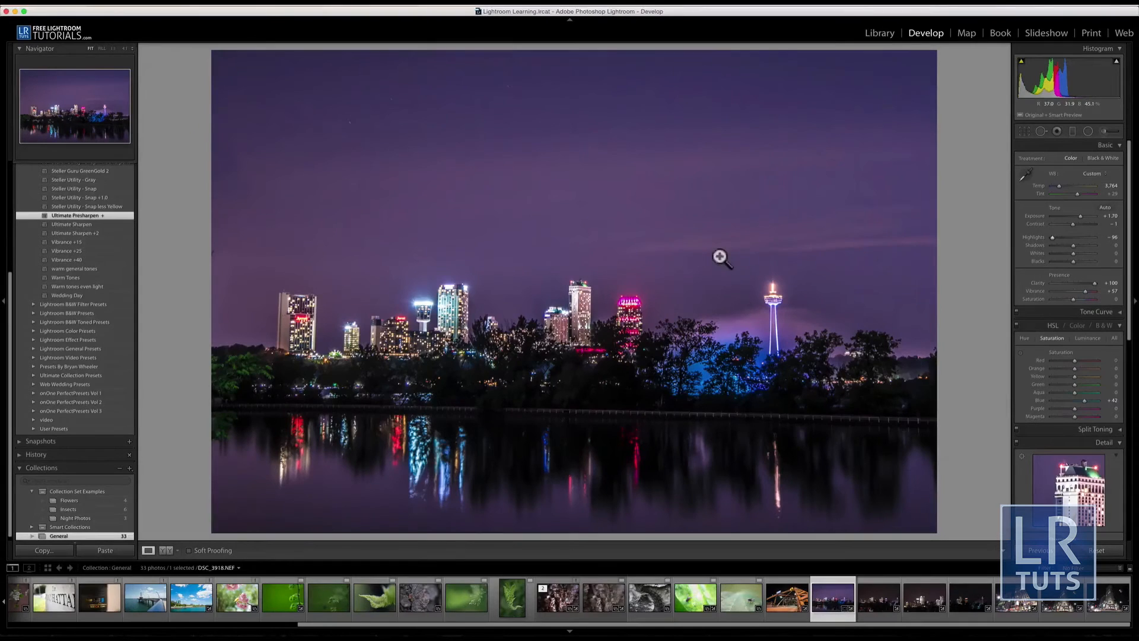
{"action": "left_click", "coordinate": [1024, 131]}
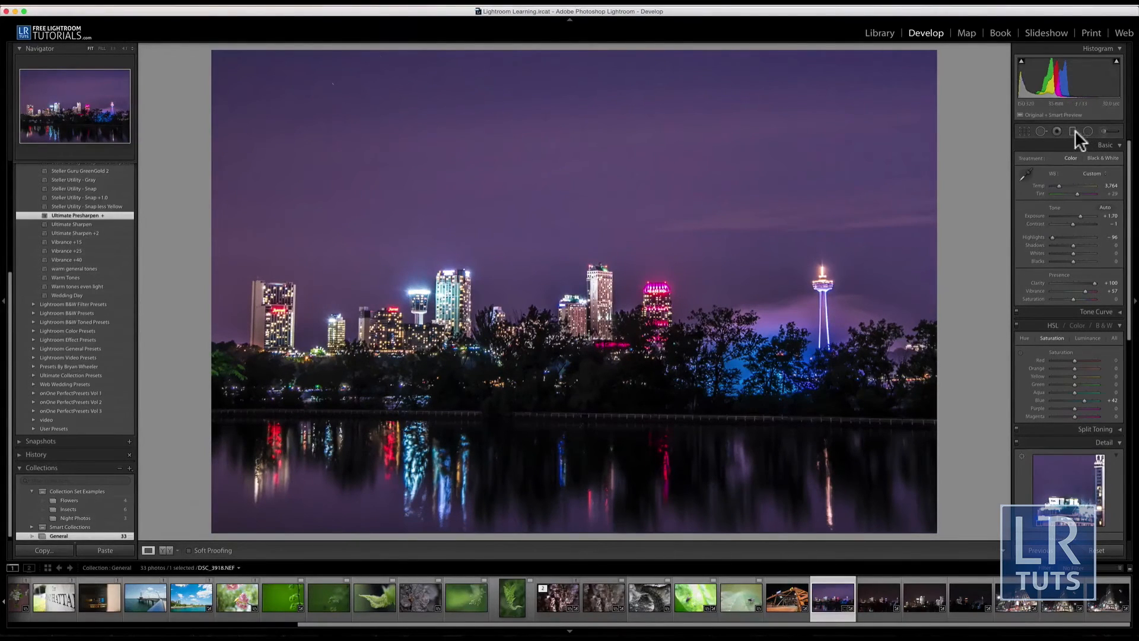
Add a graduated sky filter with Exposure about -1.21 and Contrast 100, pulled down to the skyline
{"action": "left_click", "coordinate": [1072, 131]}
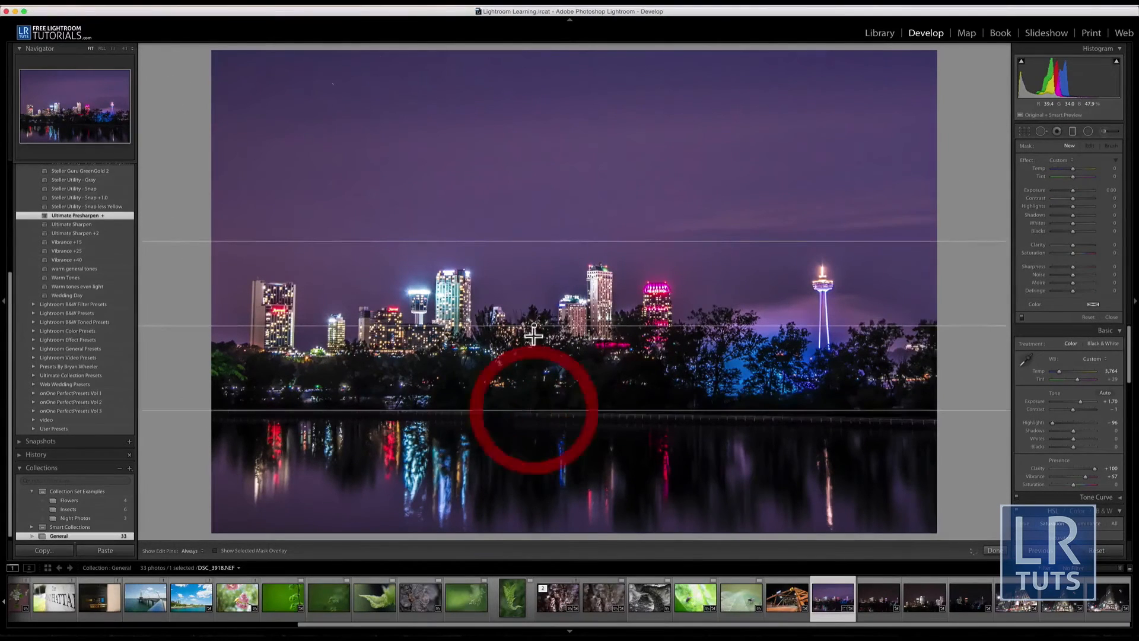
{"action": "left_click_drag", "start_coordinate": [1075, 190], "coordinate": [1068, 189]}
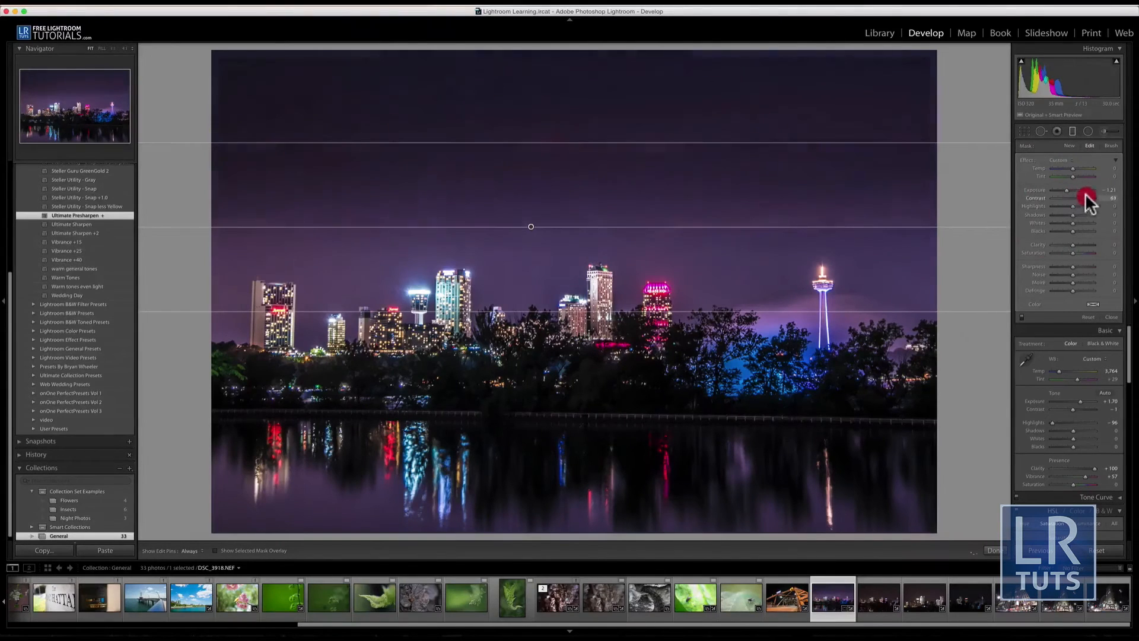
{"action": "left_click_drag", "start_coordinate": [1085, 198], "coordinate": [1097, 198]}
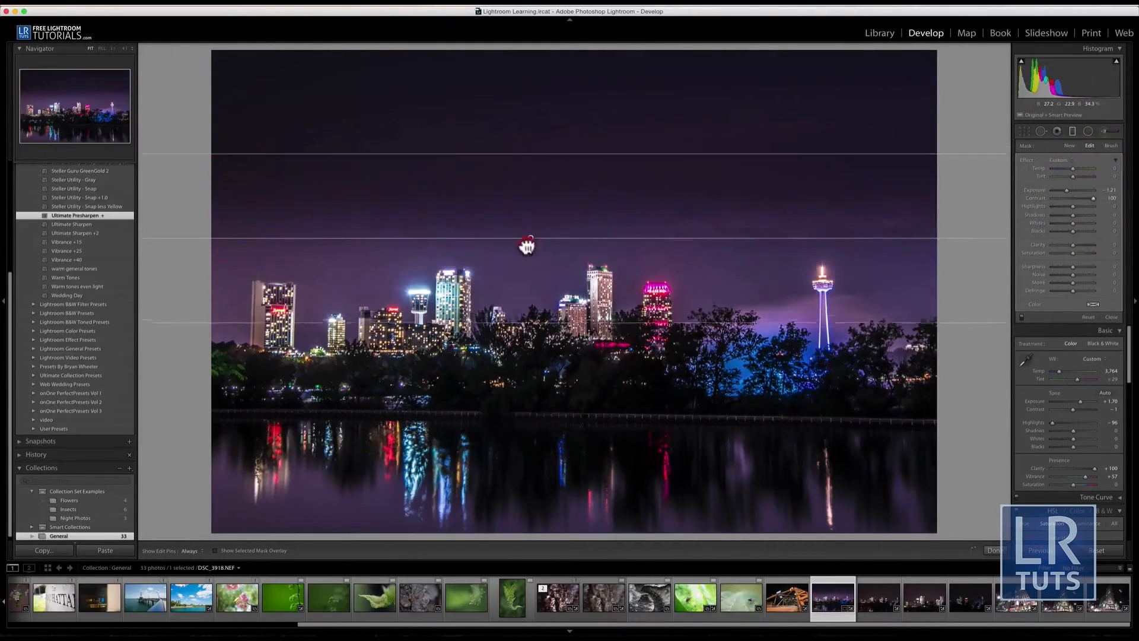
{"action": "left_click_drag", "start_coordinate": [530, 247], "coordinate": [530, 177]}
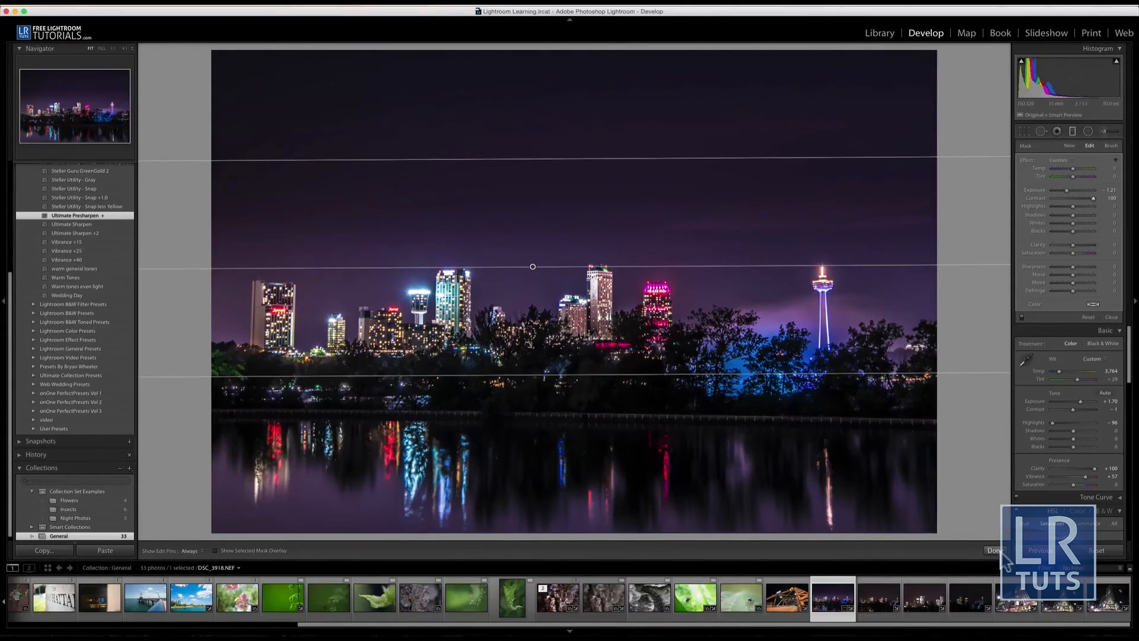
Finish the graduated sky adjustment and lower Blacks to about -19 for richer shadows and water
{"action": "left_click", "coordinate": [993, 549]}
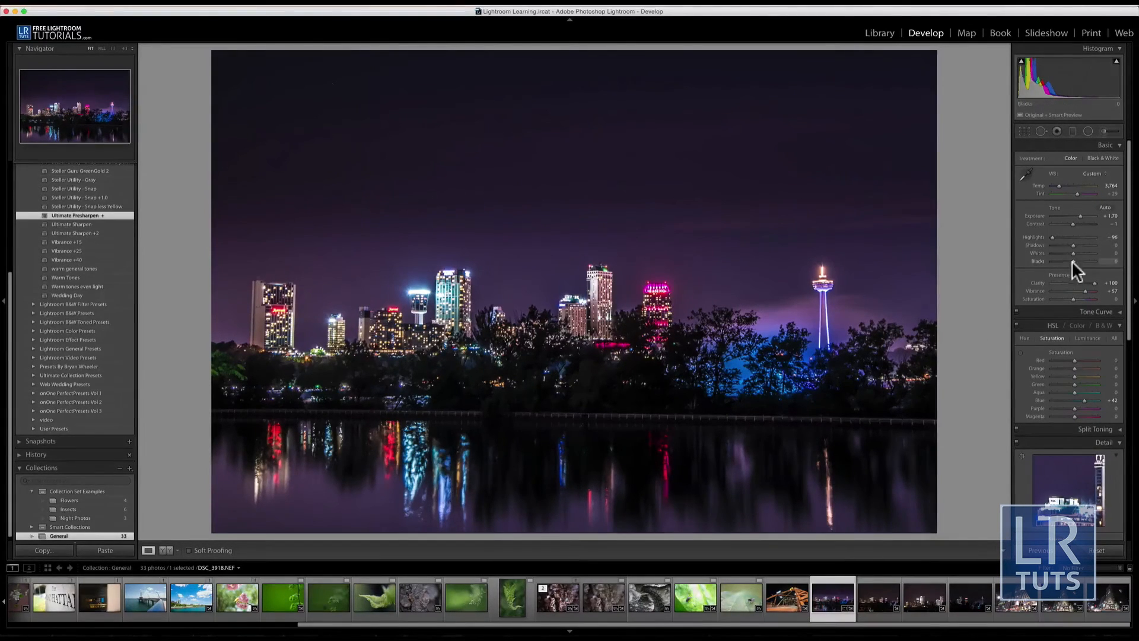
{"action": "left_click_drag", "start_coordinate": [1074, 262], "coordinate": [1060, 262]}
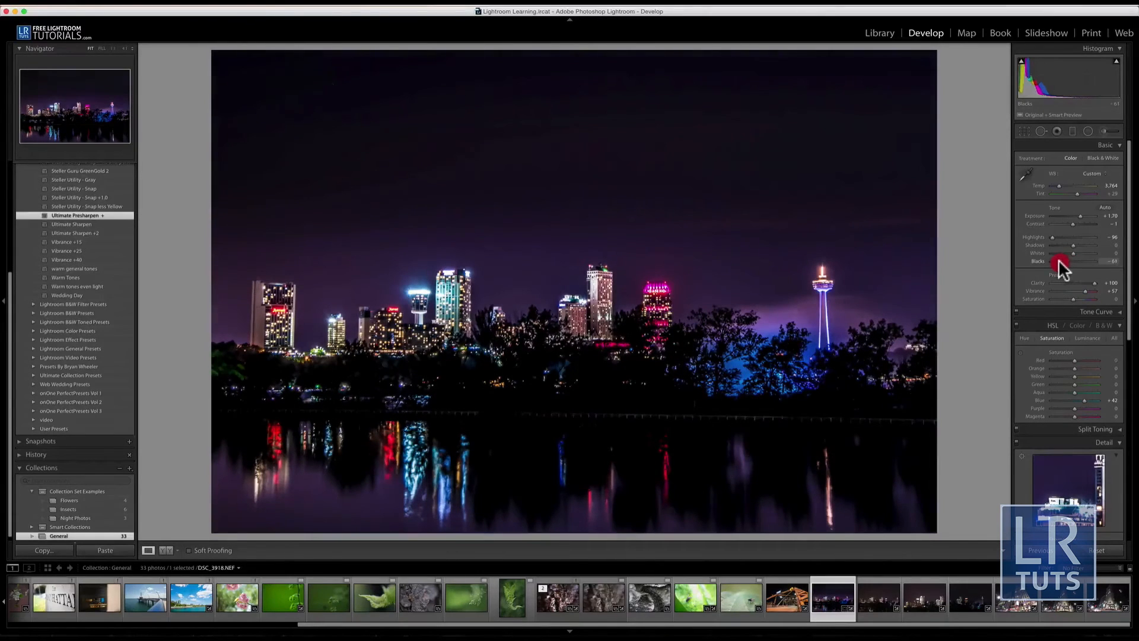
{"action": "left_click_drag", "start_coordinate": [1060, 263], "coordinate": [1071, 263]}
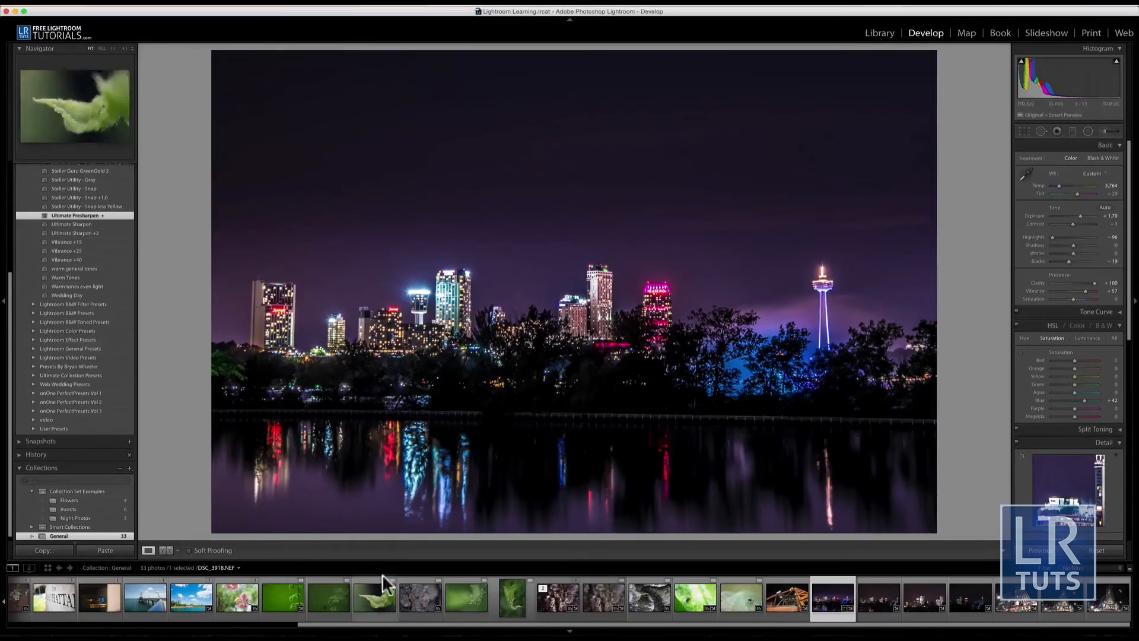
View the edit beside the original, return to the edited photo and zoom to 1:1 on the skyline
{"action": "left_click", "coordinate": [166, 549]}
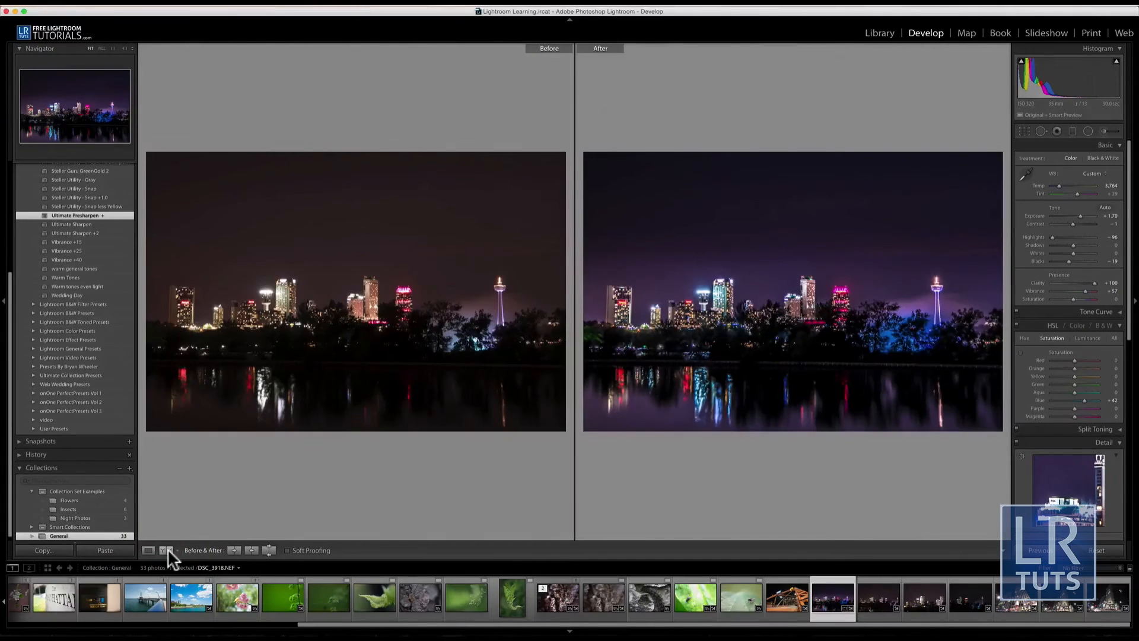
{"action": "mouse_move", "coordinate": [167, 550]}
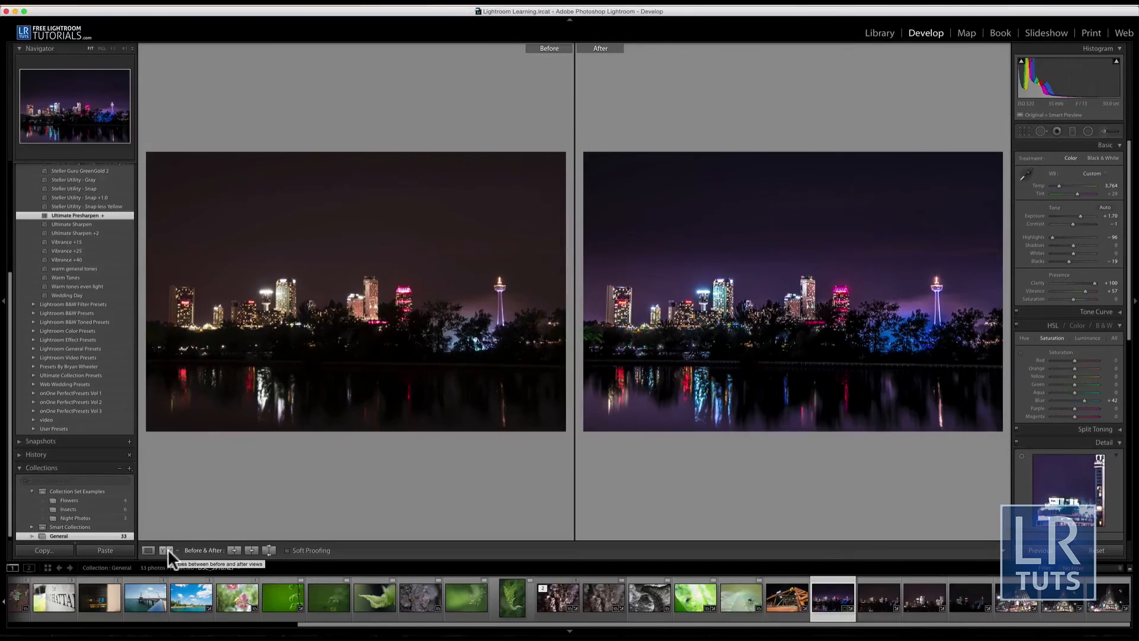
{"action": "left_click", "coordinate": [148, 549]}
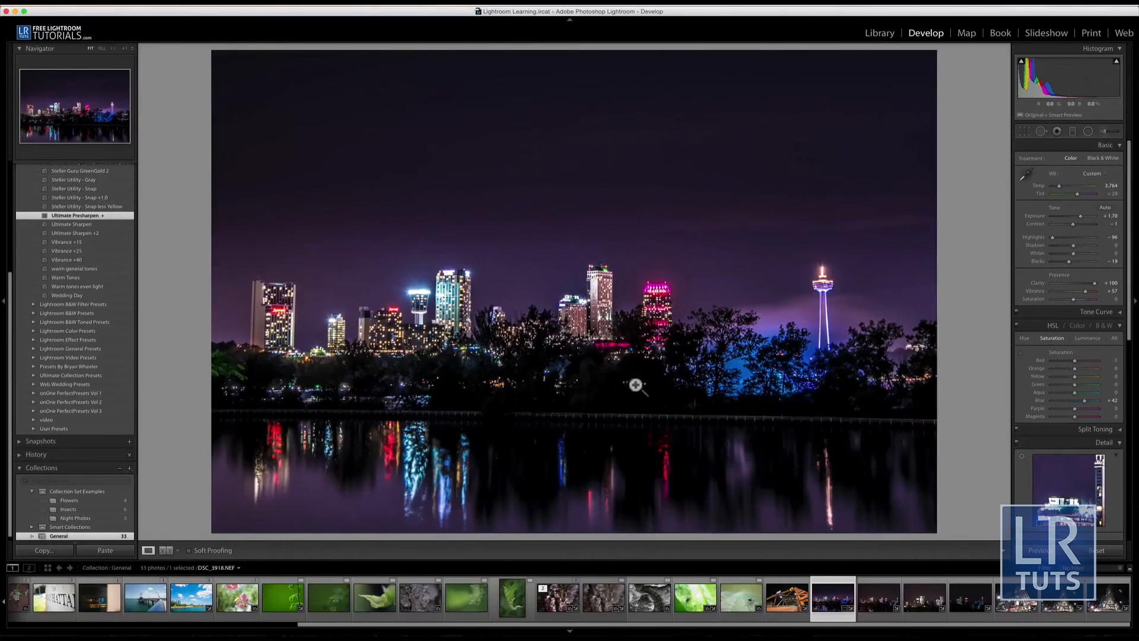
{"action": "left_click", "coordinate": [636, 385]}
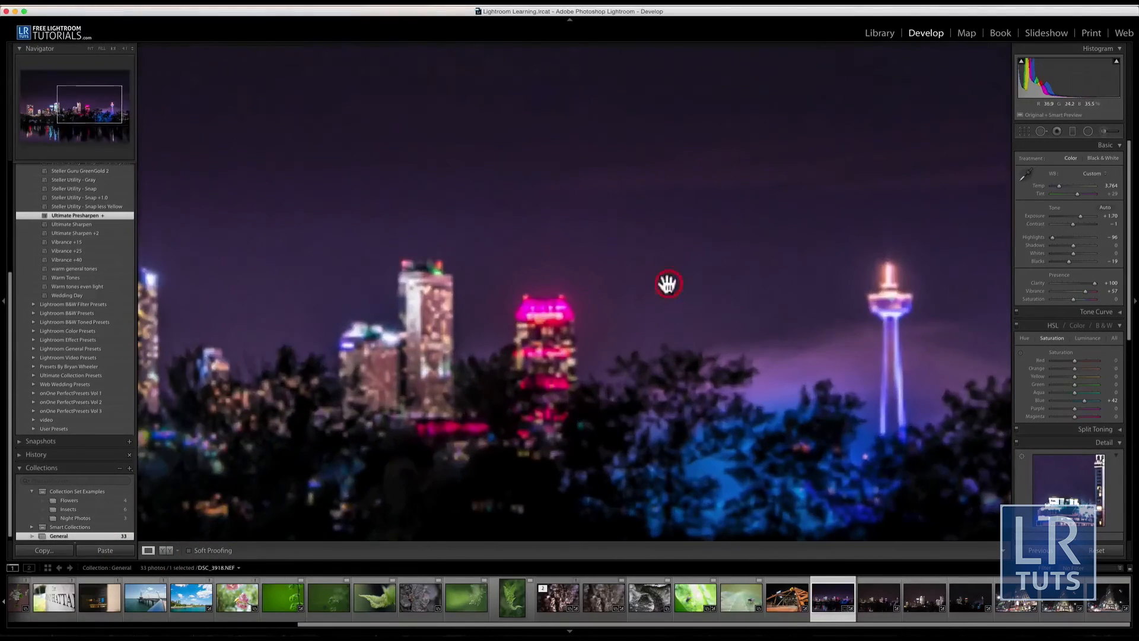